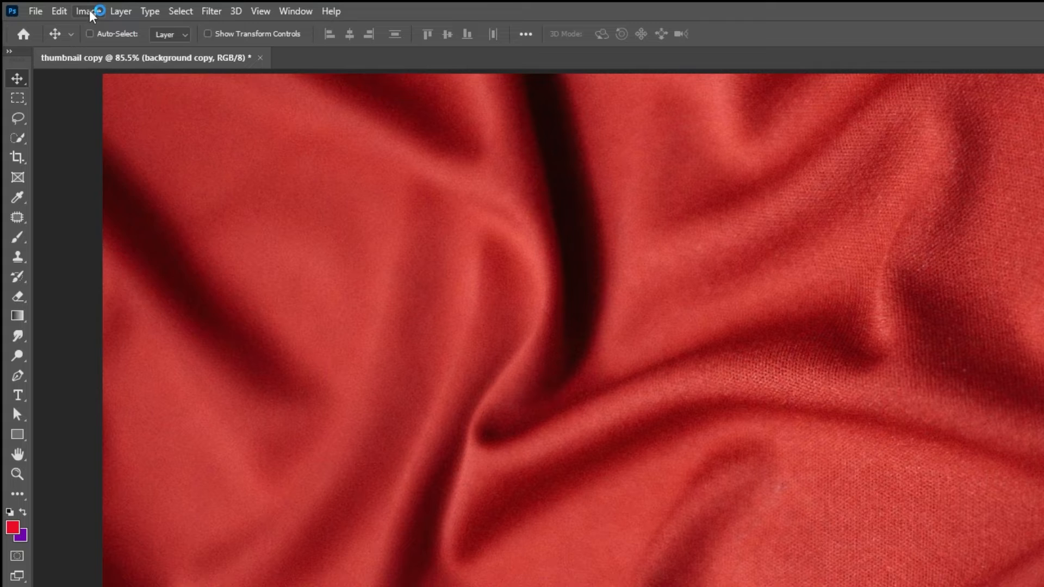
Desaturate the fabric copy to grey with Hue/Saturation at -100.
{"action": "left_click", "coordinate": [87, 11]}
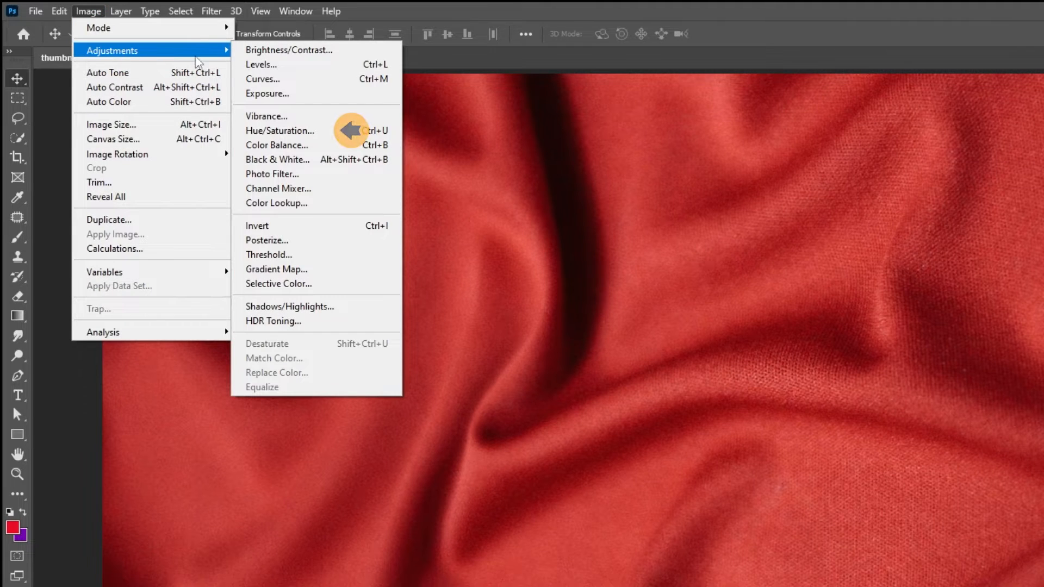
{"action": "left_click", "coordinate": [280, 131]}
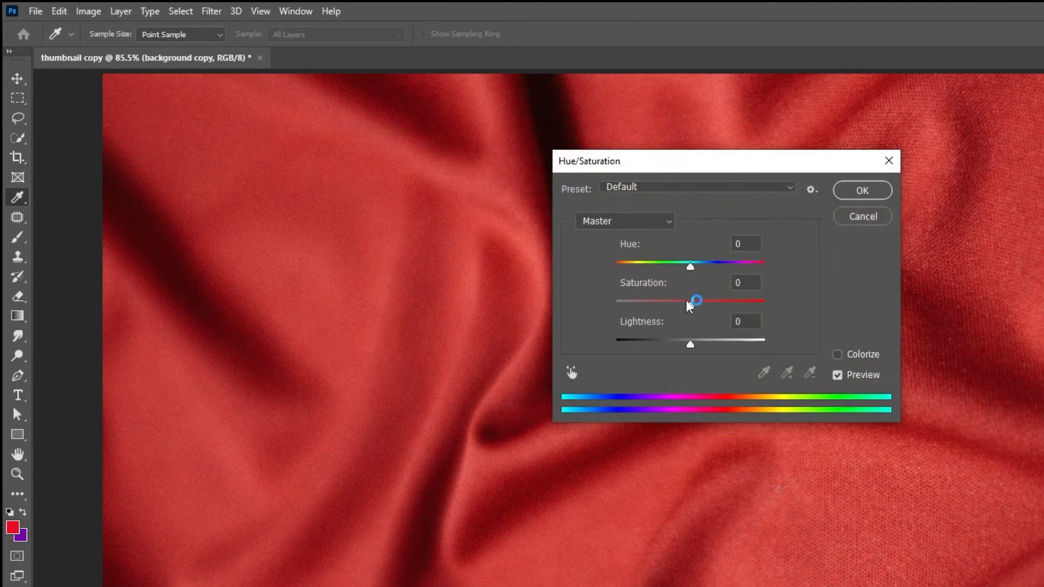
{"action": "left_click_drag", "start_coordinate": [696, 300], "coordinate": [614, 300]}
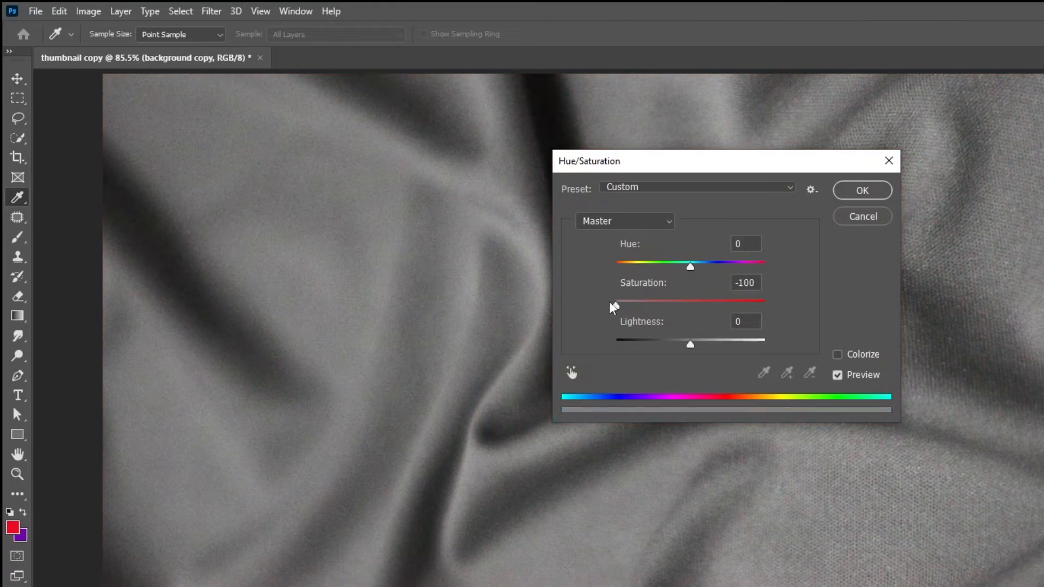
{"action": "left_click", "coordinate": [861, 190]}
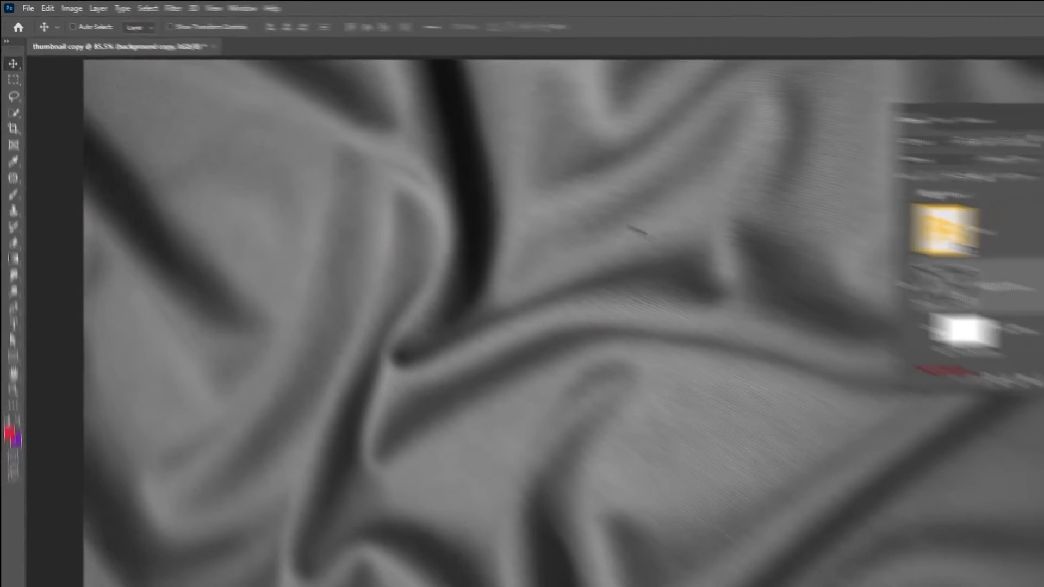
Apply a Gaussian Blur of 4.5 pixels to the grey fabric copy.
{"action": "left_click", "coordinate": [211, 11]}
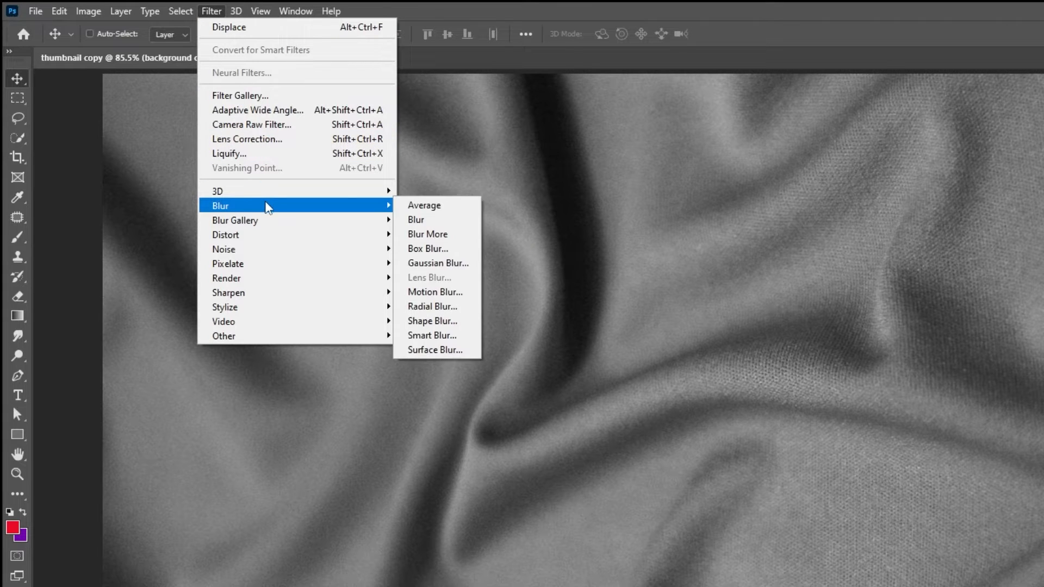
{"action": "mouse_move", "coordinate": [467, 271]}
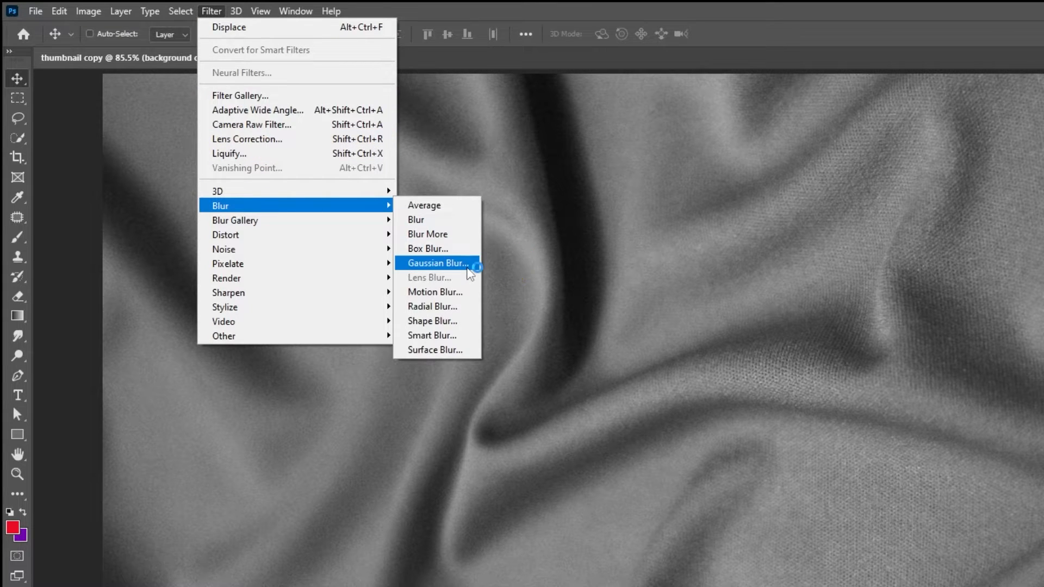
{"action": "left_click", "coordinate": [436, 263]}
{"action": "type", "text": "4.5"}
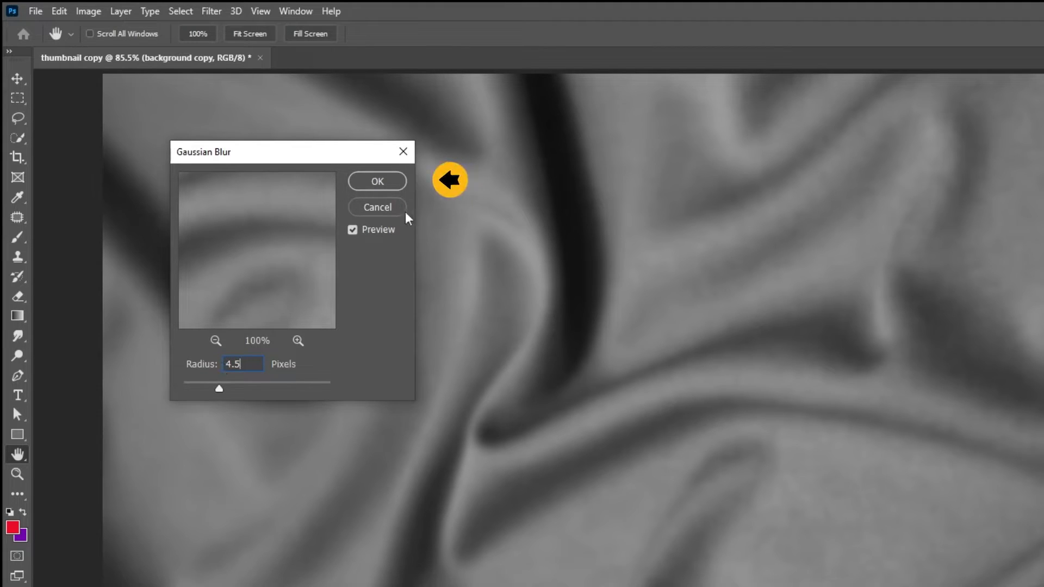
{"action": "left_click", "coordinate": [377, 181]}
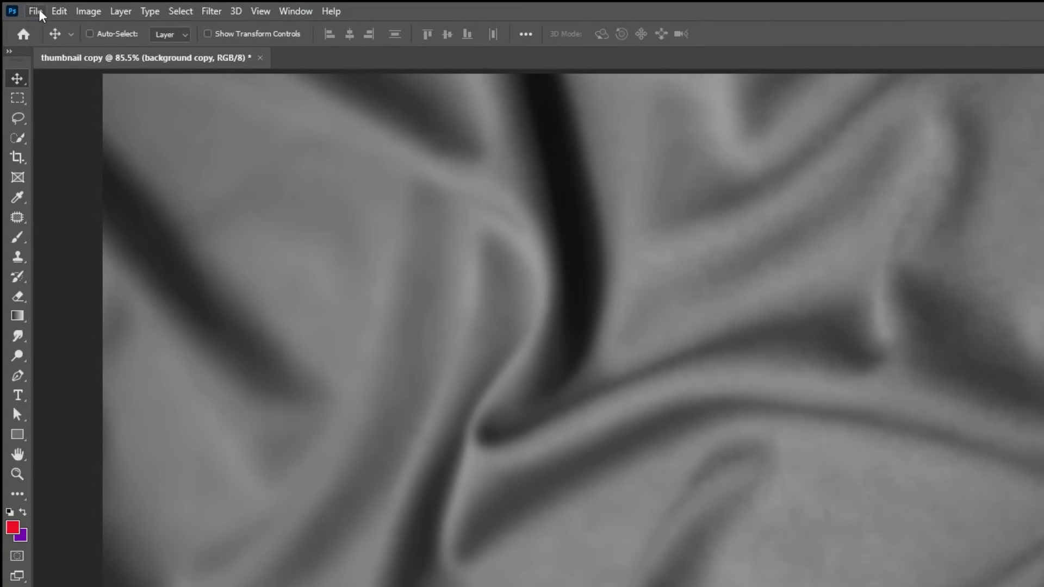
Save the blurred grey fabric as 1.psd, replacing the existing file.
{"action": "left_click", "coordinate": [37, 10]}
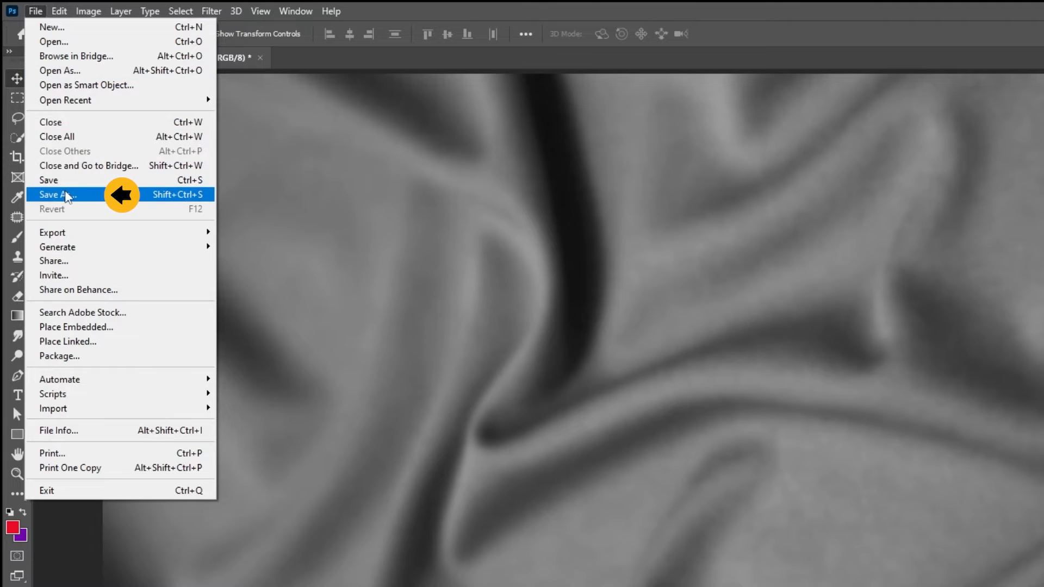
{"action": "left_click", "coordinate": [52, 193]}
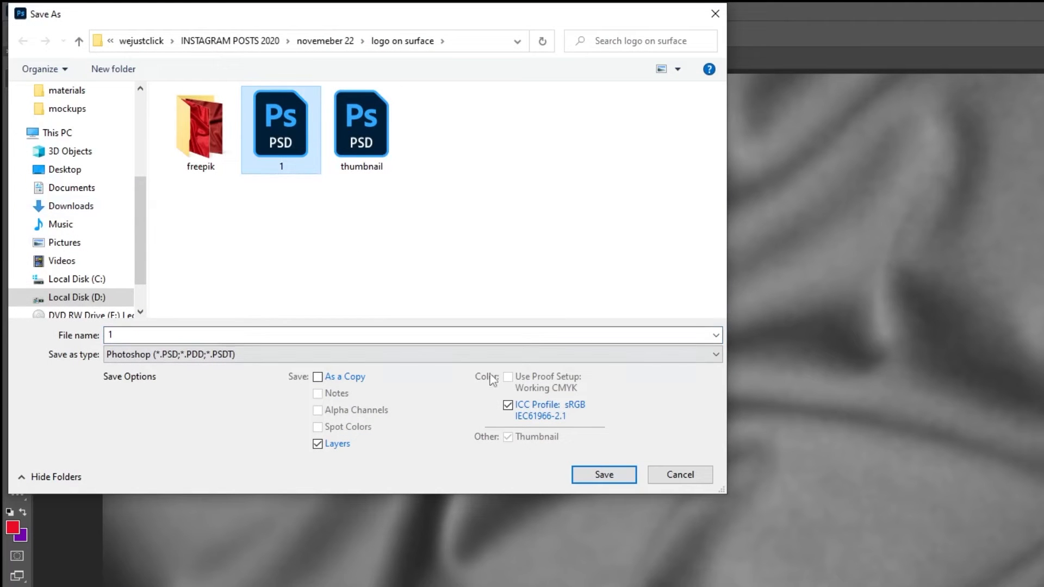
{"action": "left_click", "coordinate": [603, 474]}
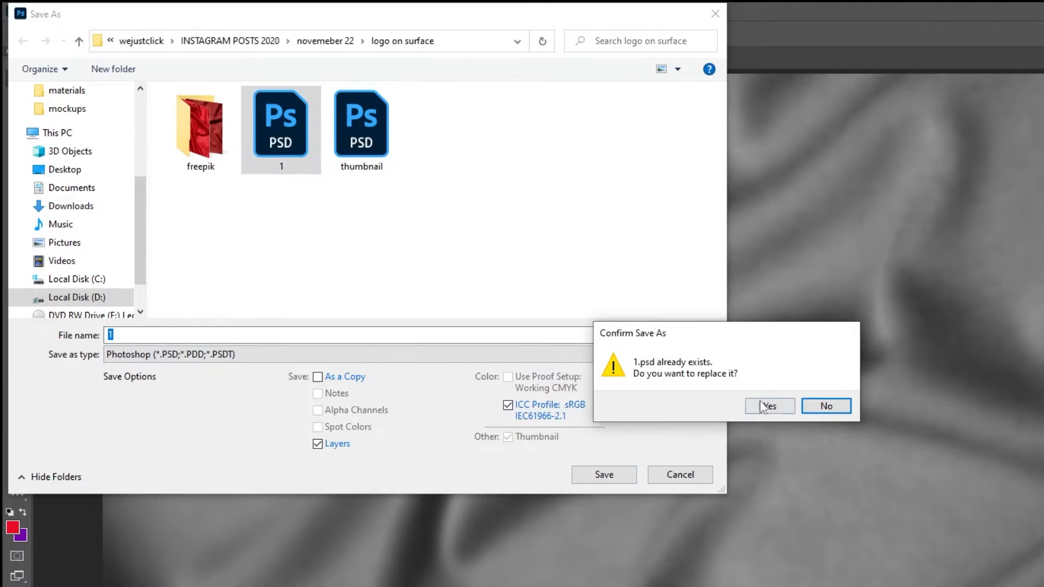
{"action": "left_click", "coordinate": [770, 405]}
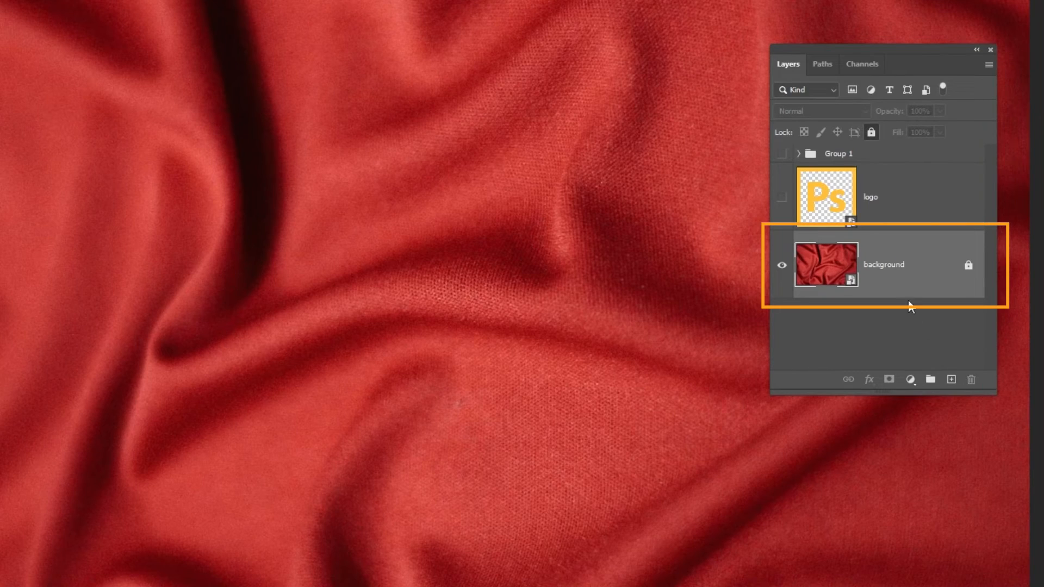
Select the logo layer of 1.psd as the working layer.
{"action": "left_click", "coordinate": [781, 197]}
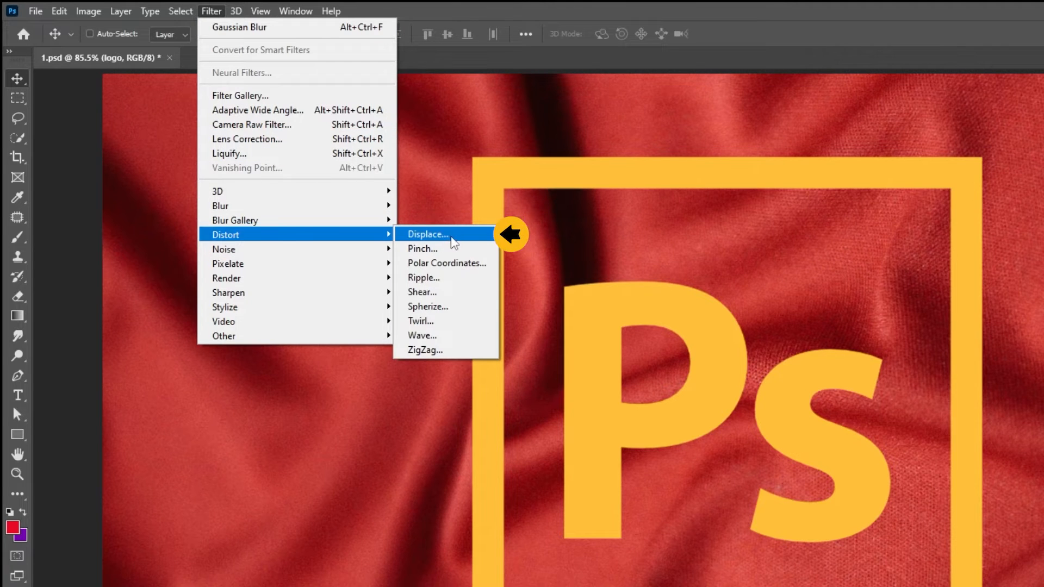
Displace the yellow Ps logo at scale 14 using 1.psd as the displacement map.
{"action": "left_click", "coordinate": [427, 234]}
{"action": "type", "text": "14"}
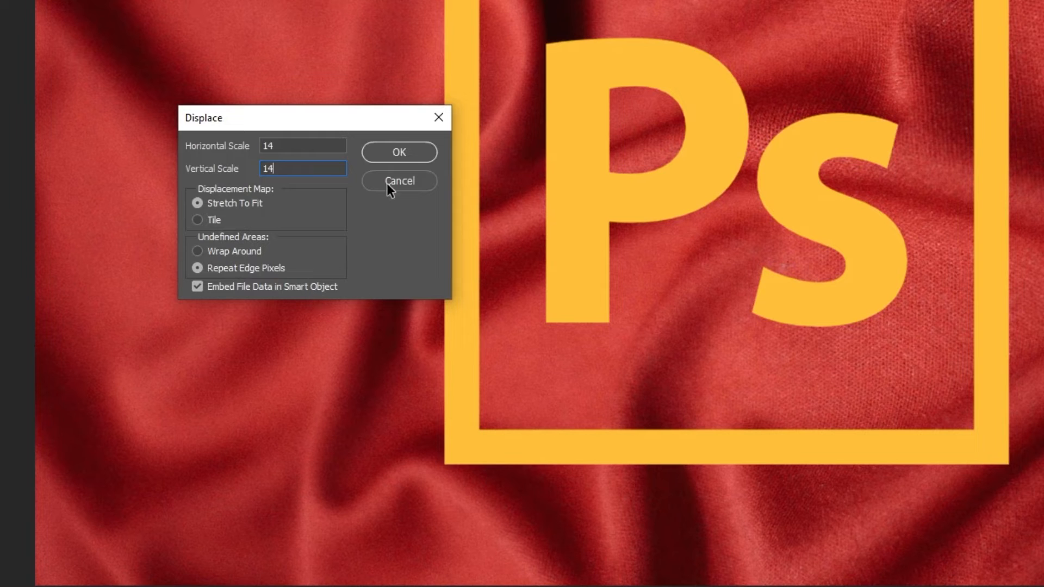
{"action": "left_click", "coordinate": [398, 151]}
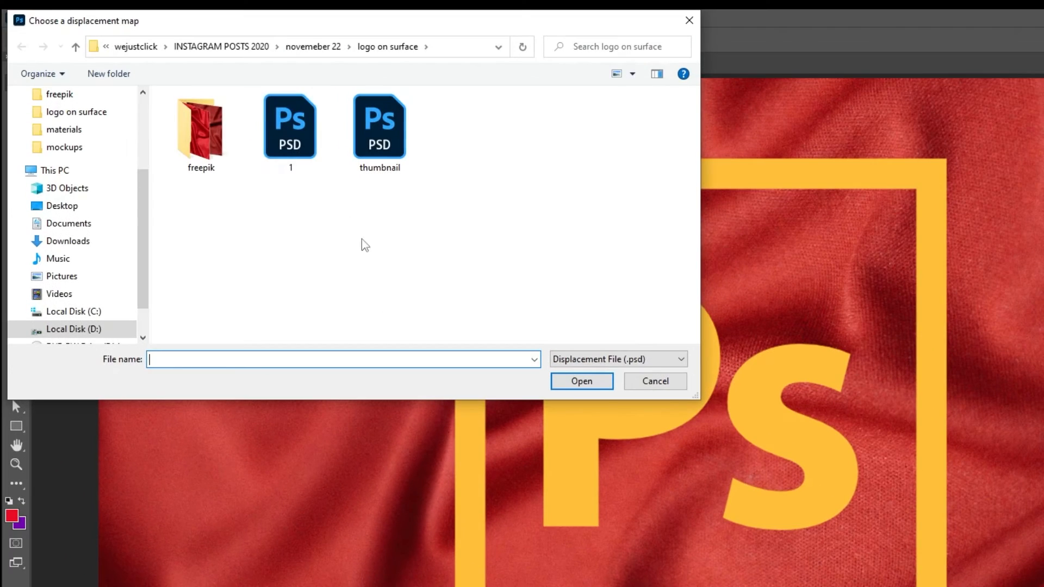
{"action": "left_click", "coordinate": [290, 126]}
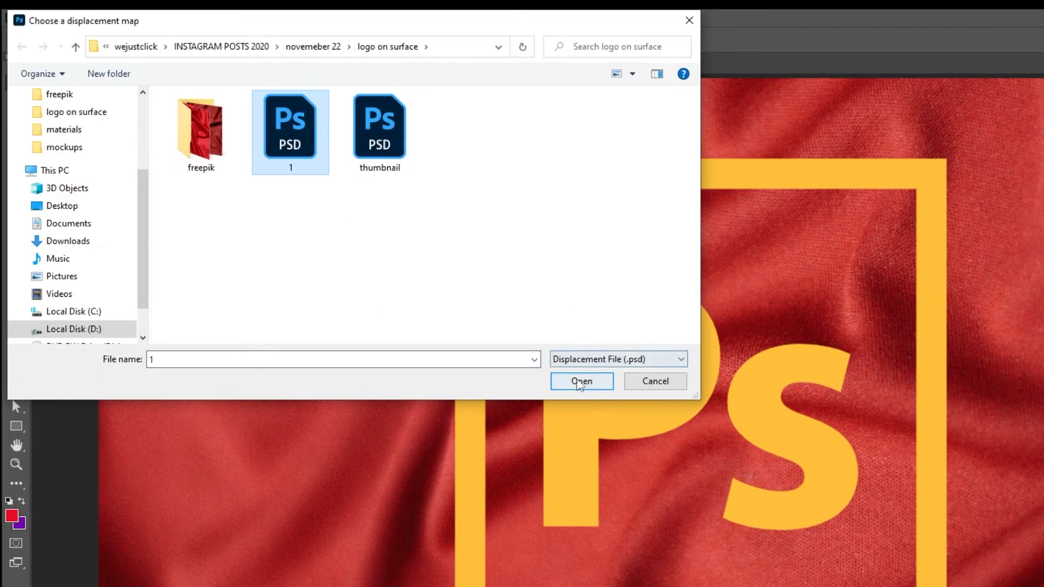
{"action": "left_click", "coordinate": [581, 381]}
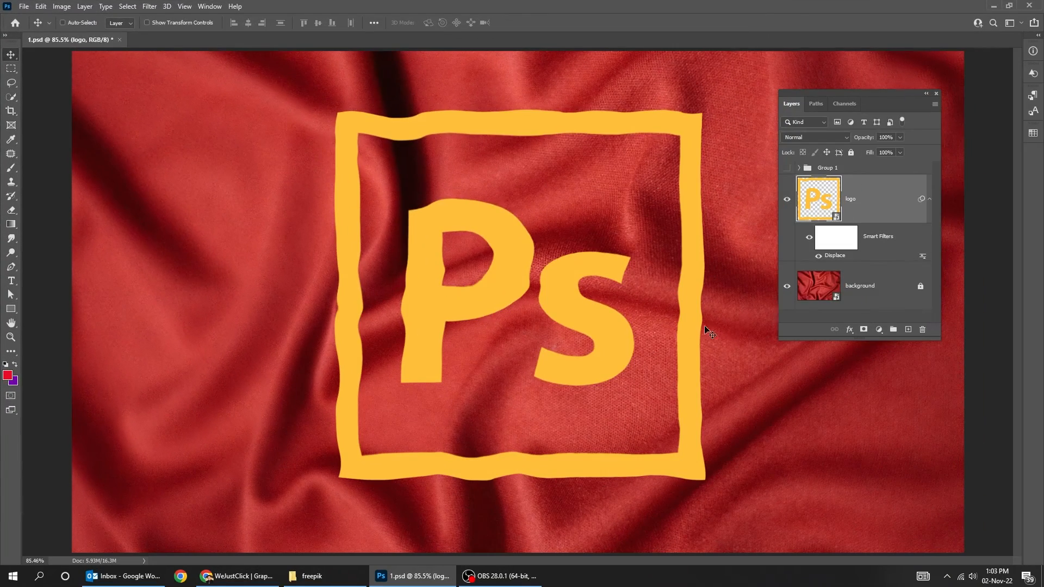
{"action": "left_click", "coordinate": [928, 198]}
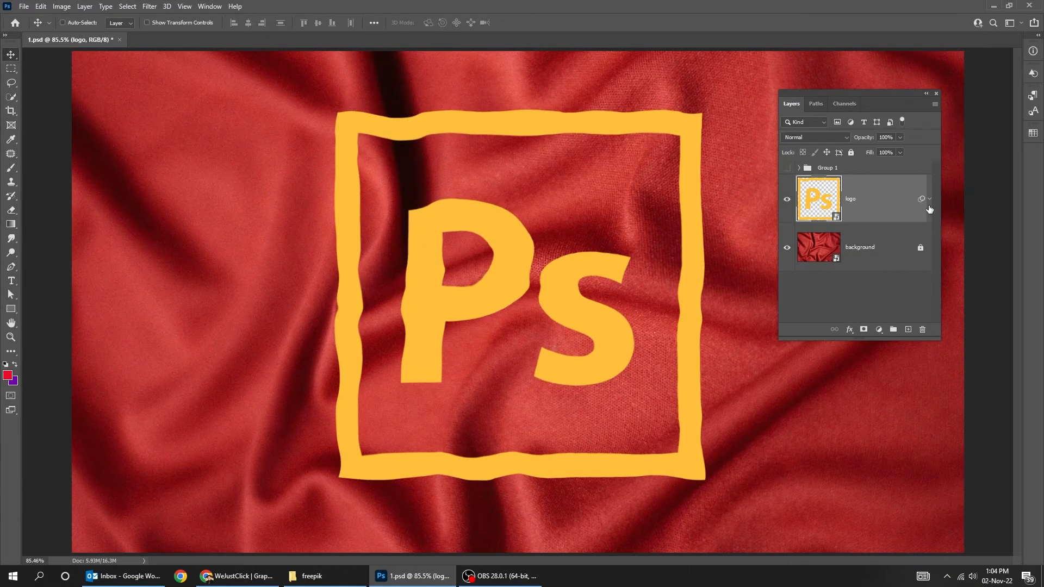
Set Blend If underlying layer shadows to a 9/114 split so fabric folds show through the logo.
{"action": "left_click", "coordinate": [849, 328]}
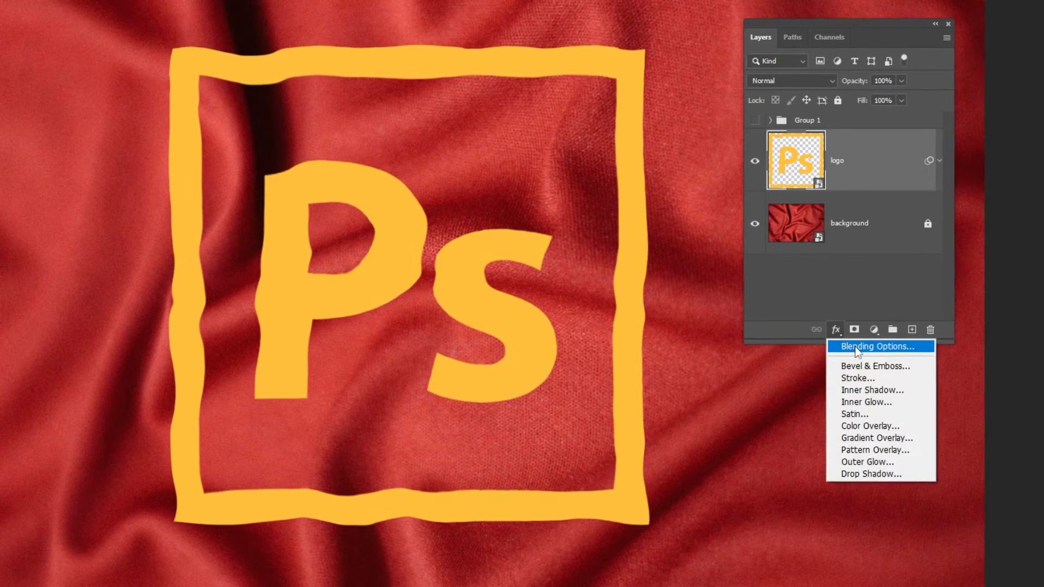
{"action": "left_click", "coordinate": [876, 347]}
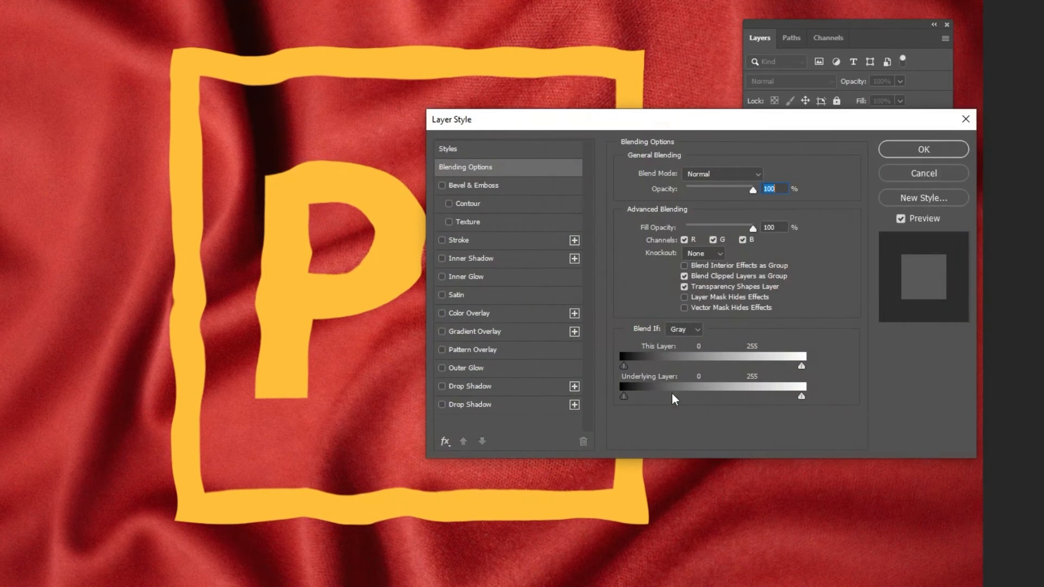
{"action": "left_click_drag", "start_coordinate": [624, 395], "coordinate": [641, 395]}
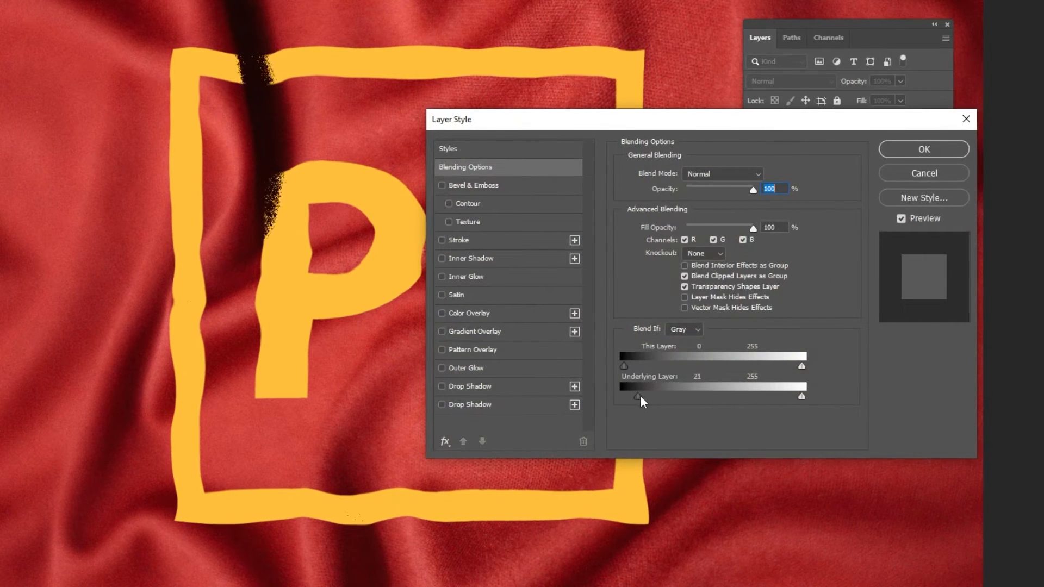
{"action": "left_click_drag", "start_coordinate": [640, 396], "coordinate": [657, 396]}
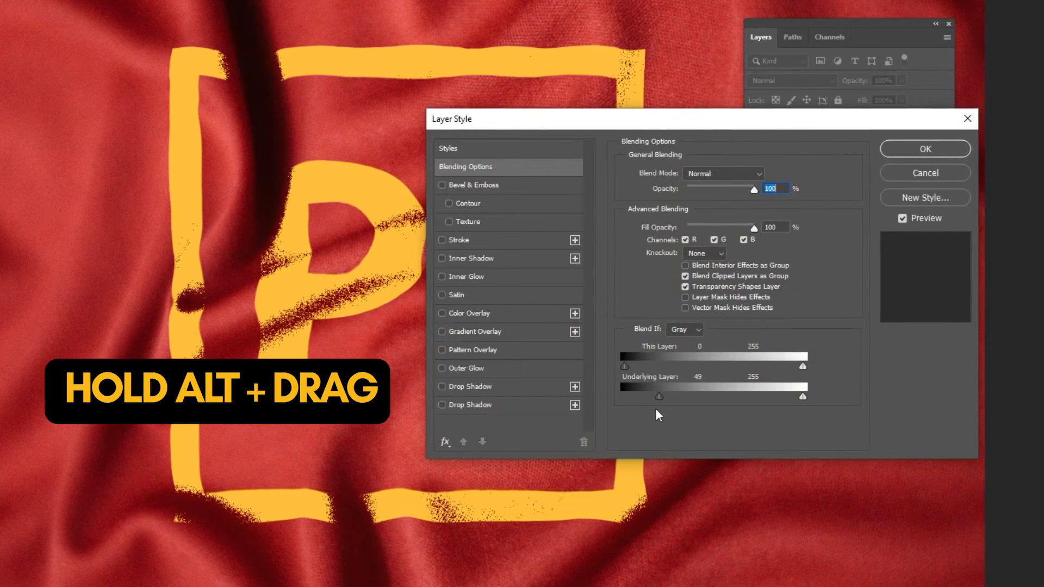
{"action": "left_click_drag", "start_coordinate": [658, 395], "coordinate": [631, 395]}
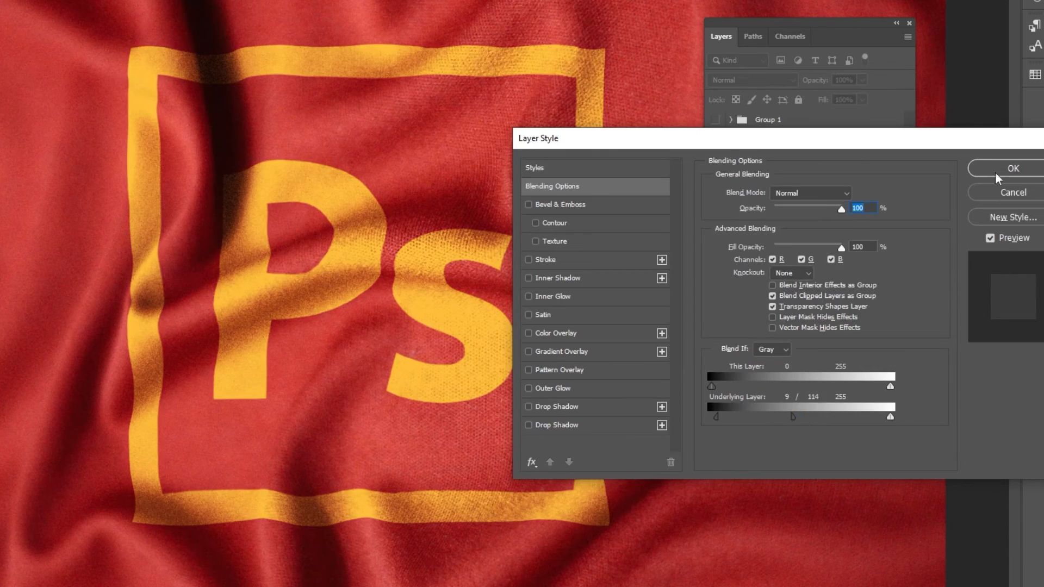
{"action": "left_click", "coordinate": [1006, 168]}
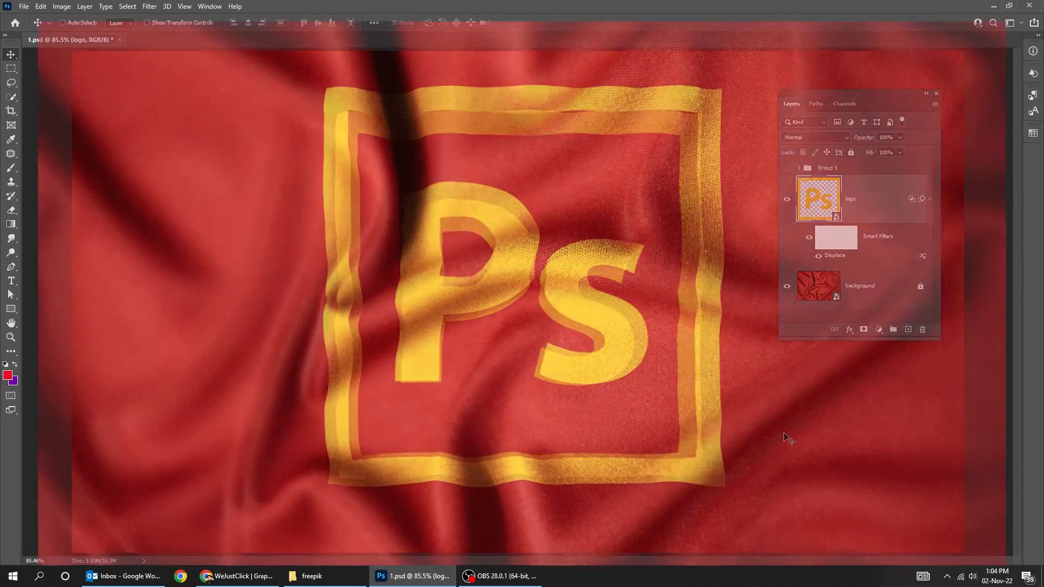